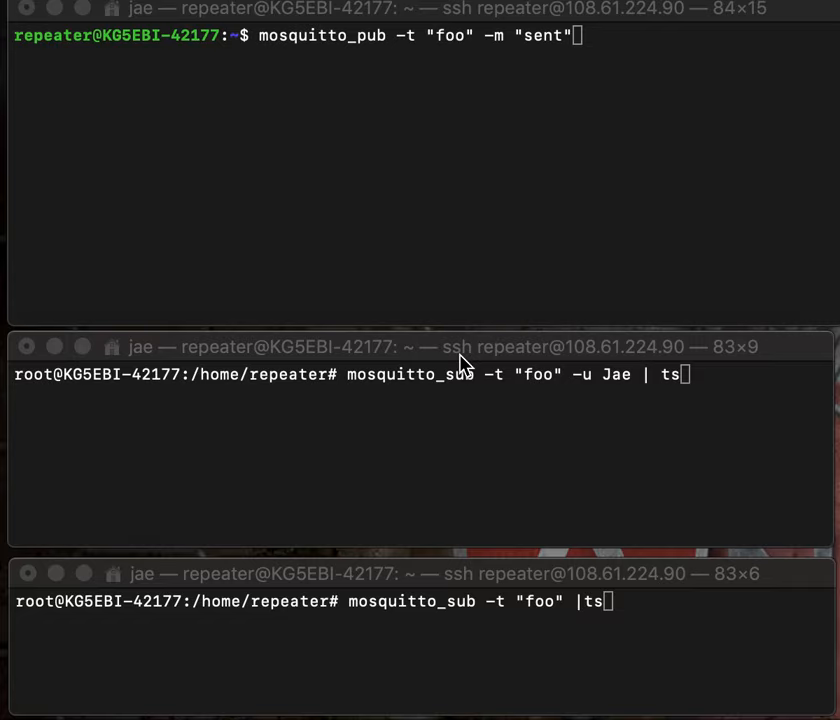
pyautogui.moveTo(480, 336)
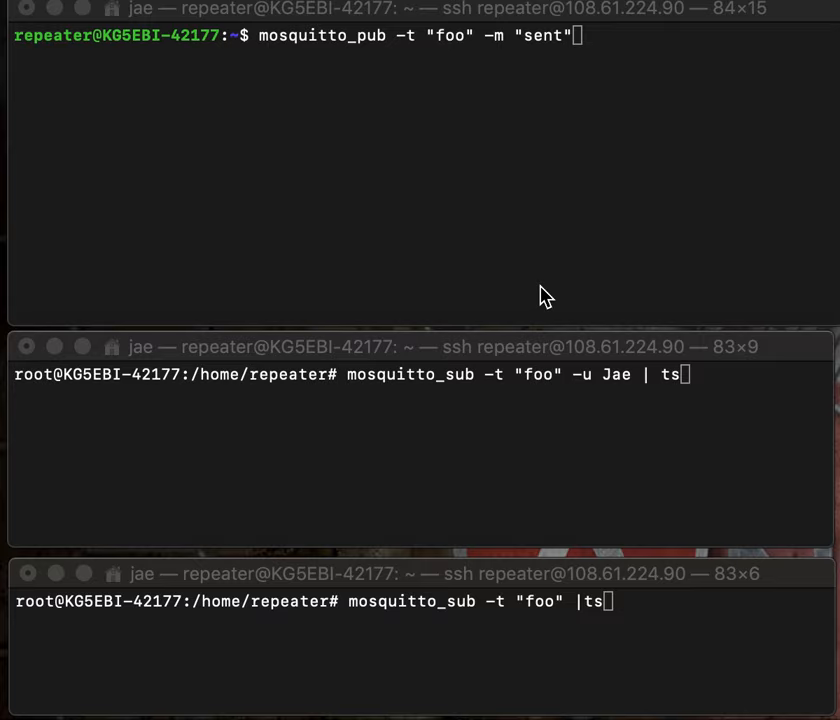
pyautogui.moveTo(532, 256)
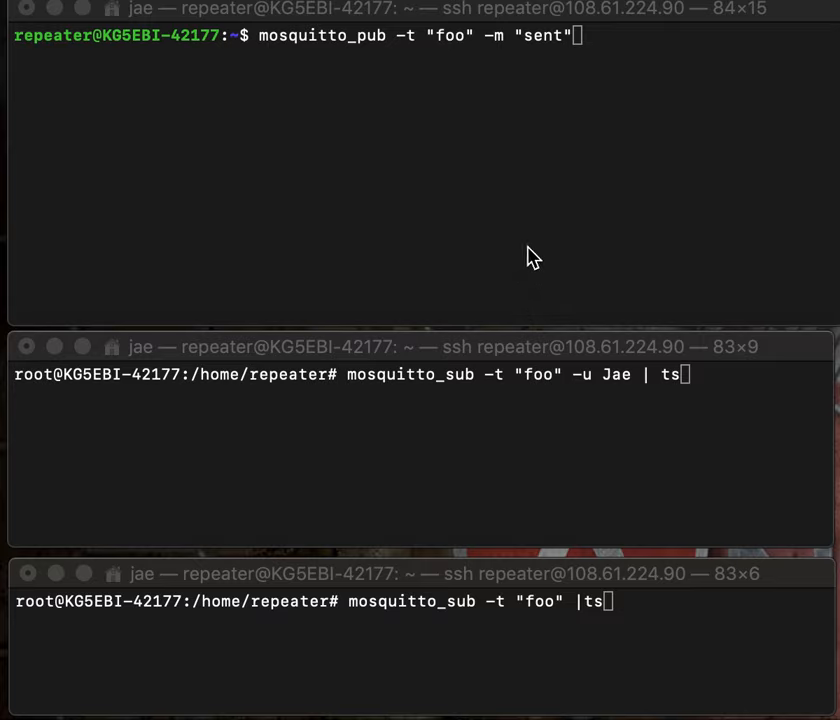
pyautogui.moveTo(344, 84)
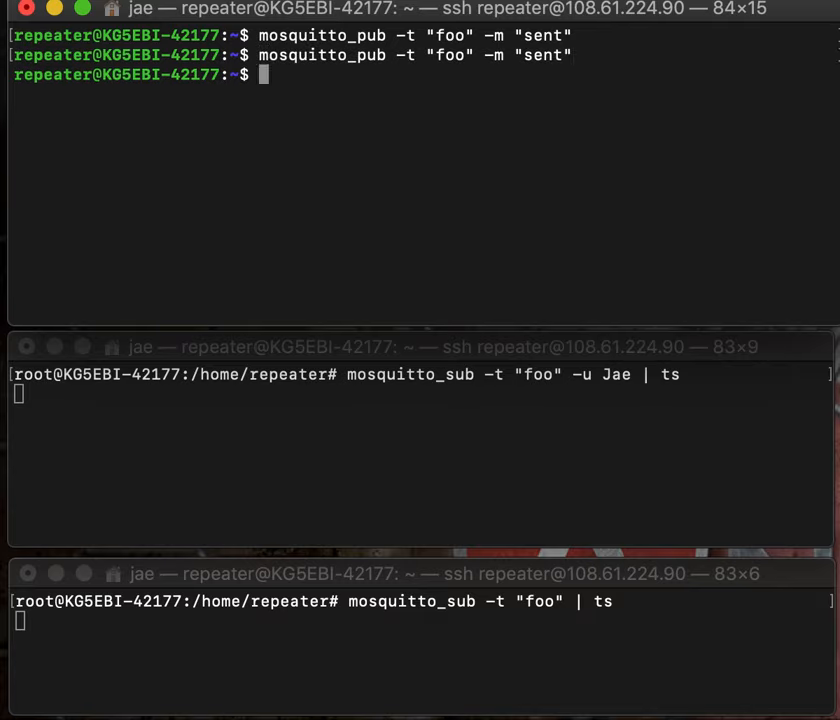
# Publish "sent" to topic foo as user Jae with mosquitto_pub, repeated so only the Jae subscriber logs it
pyautogui.write('mosquitto_pub -t "foo" -u "Jae" -m "sent"')
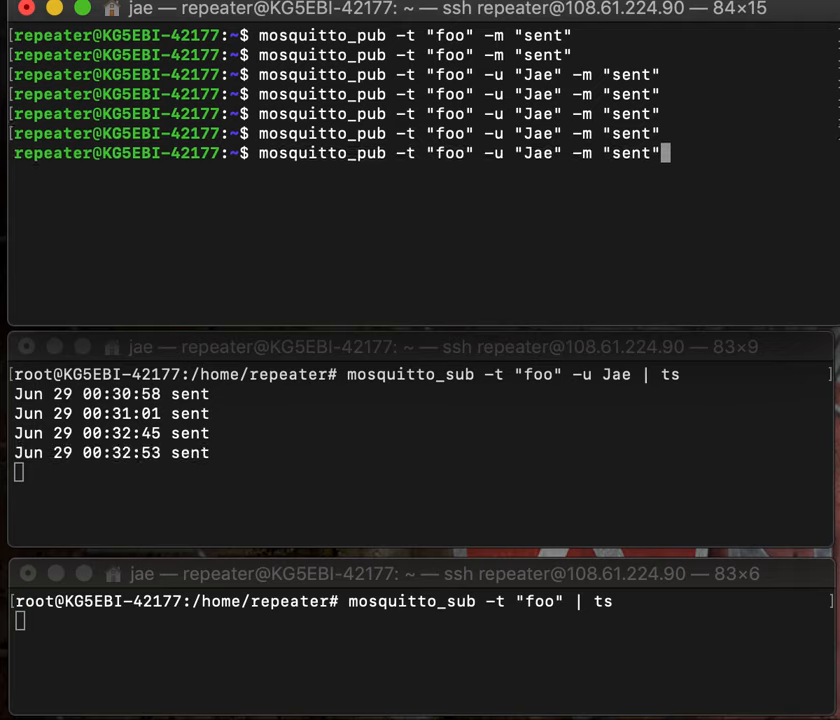
# Deliver a fifth Jae message, then publish "sent" to foo without a username so no subscriber receives it
pyautogui.press('Return')
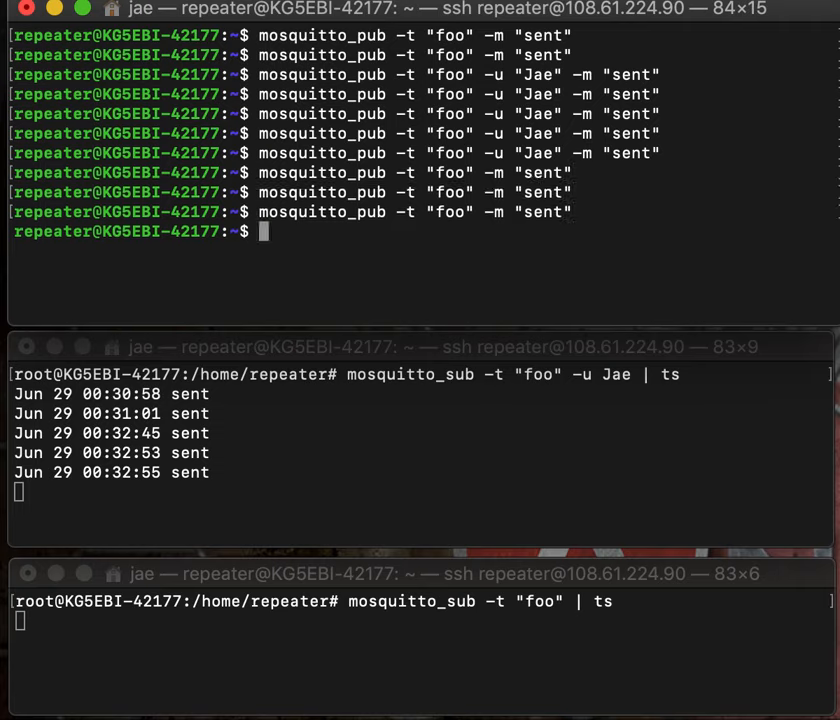
pyautogui.press('Return')
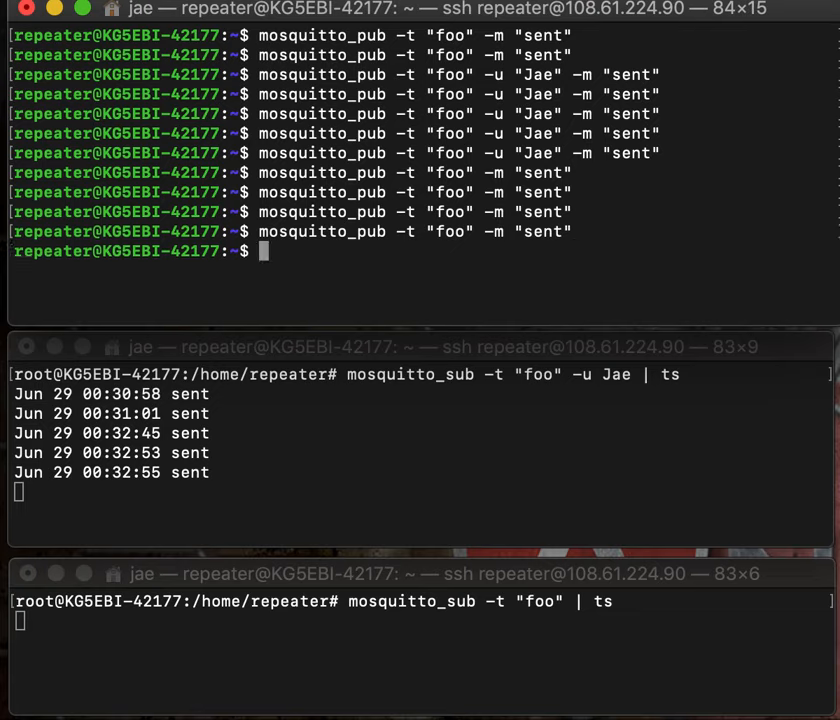
pyautogui.write('mosquitto_pub -t "foo" -m "sent"')
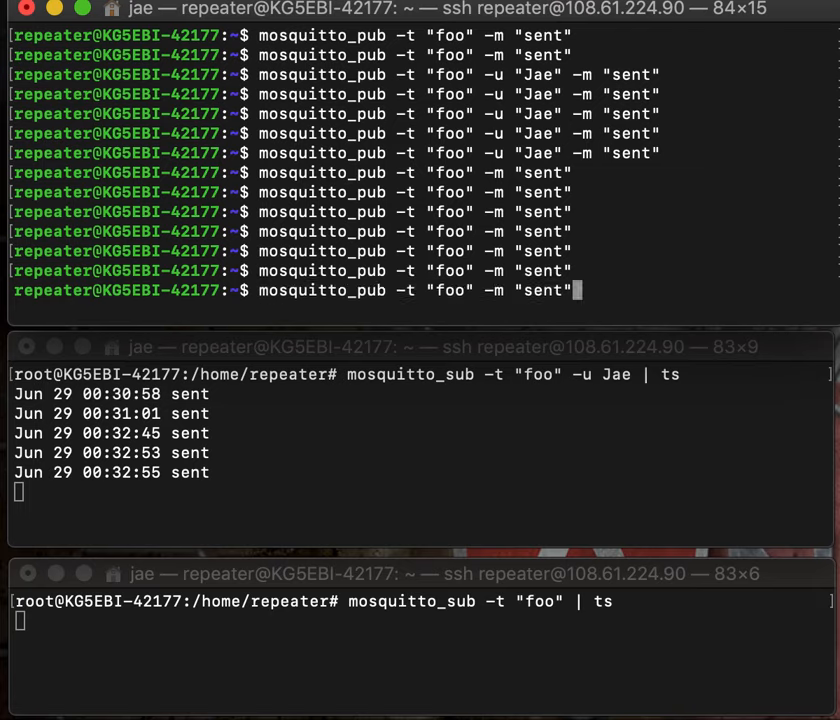
pyautogui.press('enter')
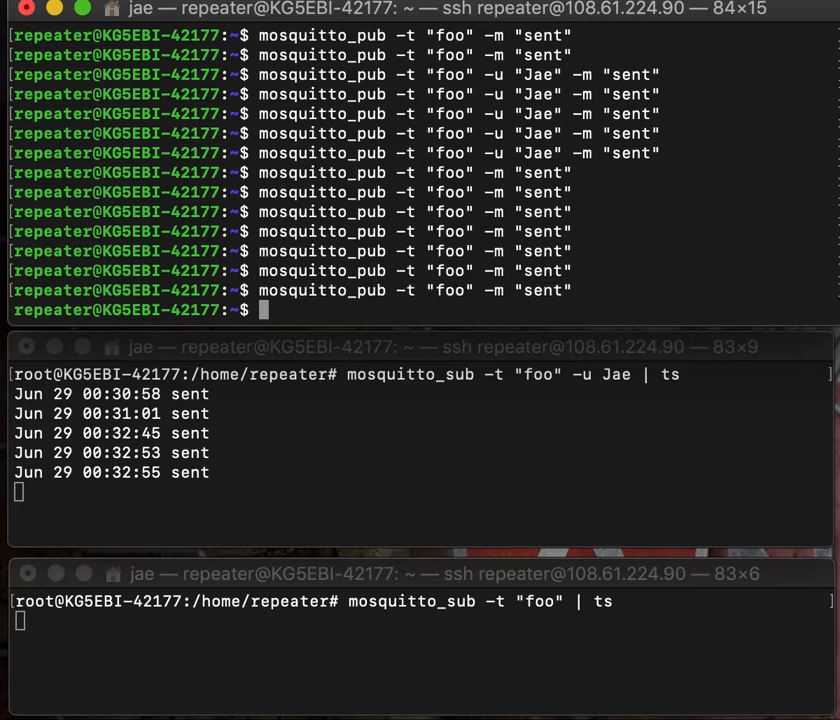